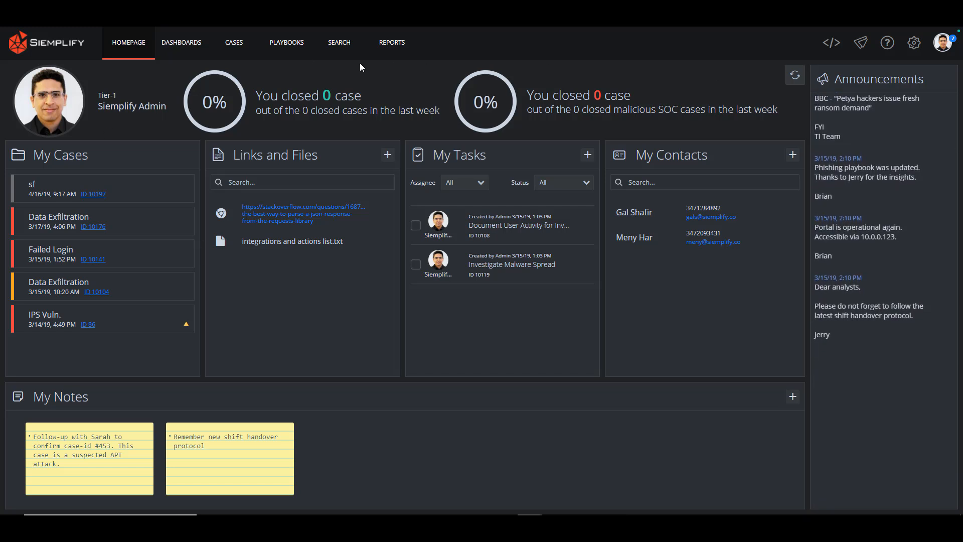
mouse_move(233, 42)
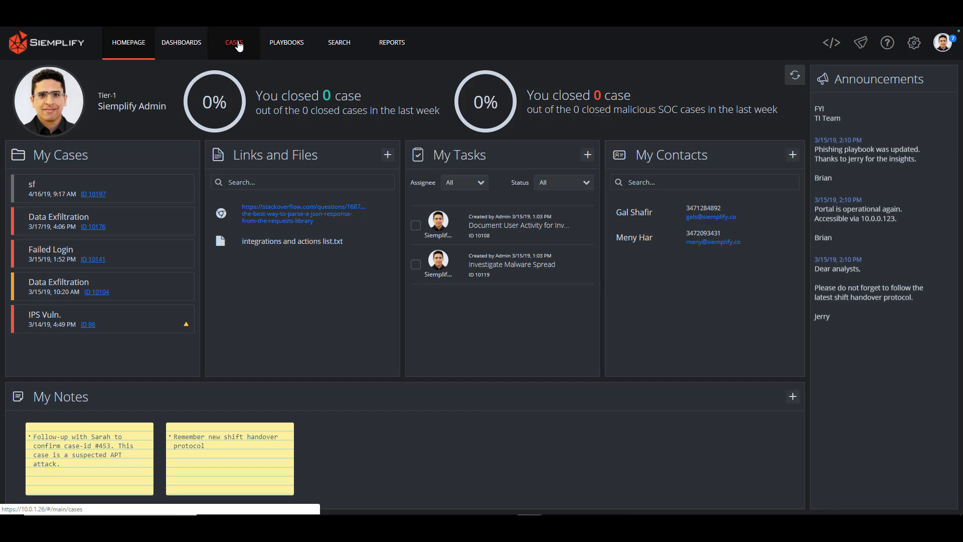
Step: Open the IPS Vuln. case from the Cases queue to show its overview
click(234, 42)
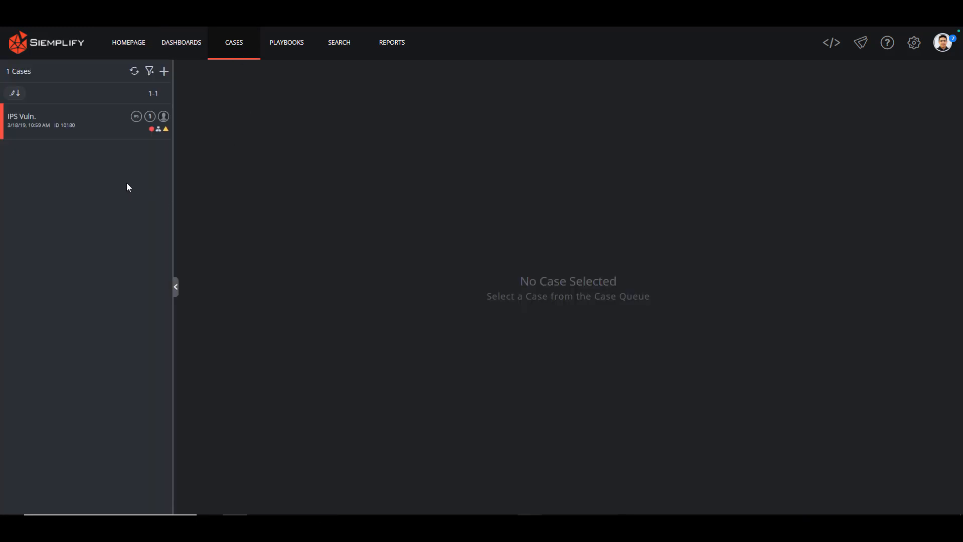
click(74, 121)
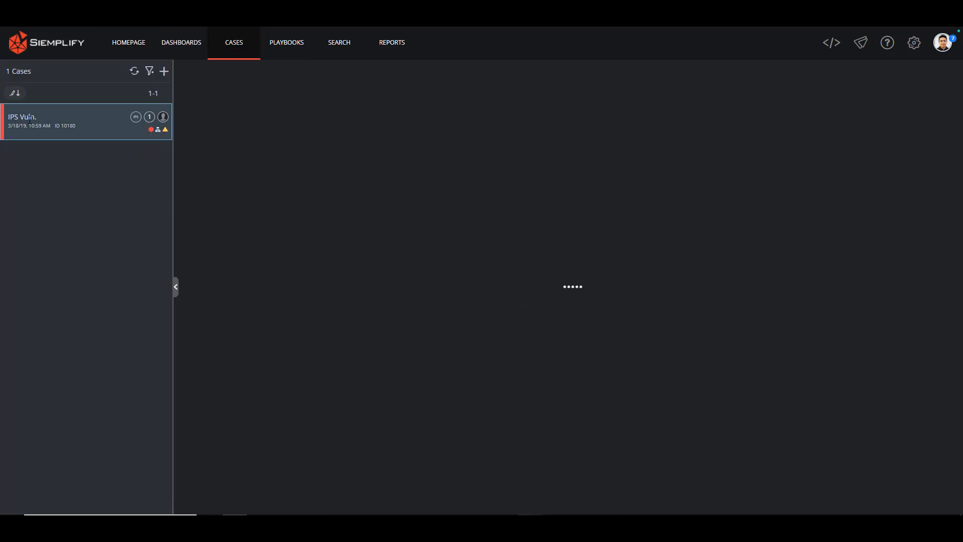
click(86, 121)
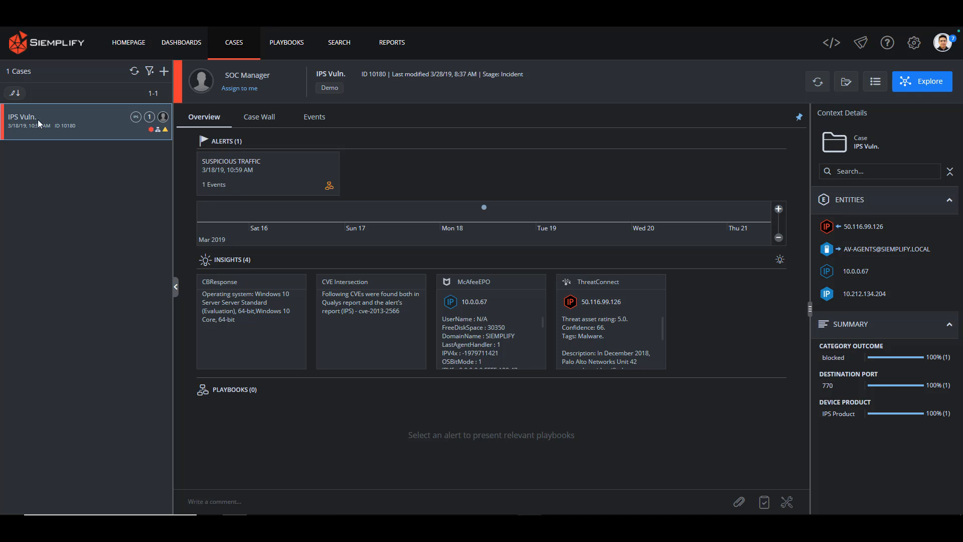
mouse_move(259, 117)
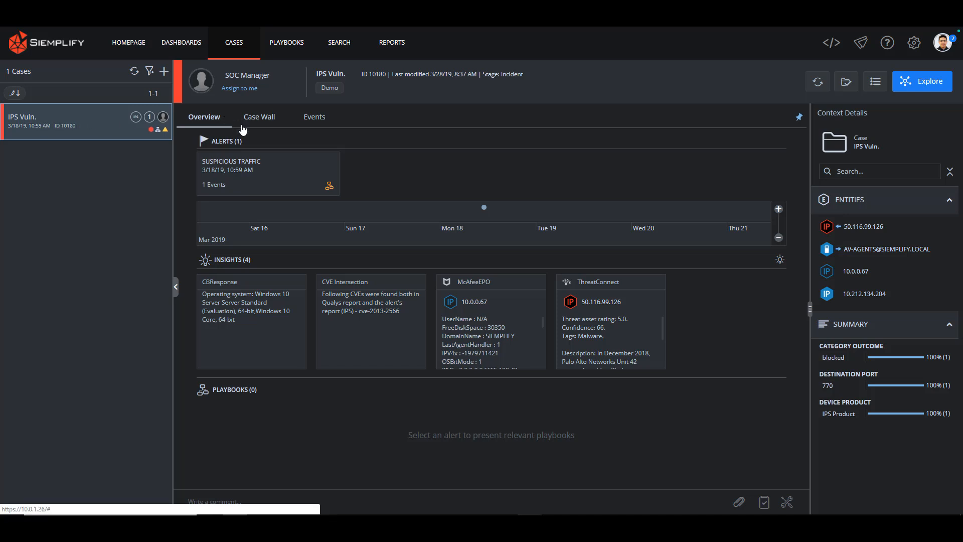
mouse_move(556, 371)
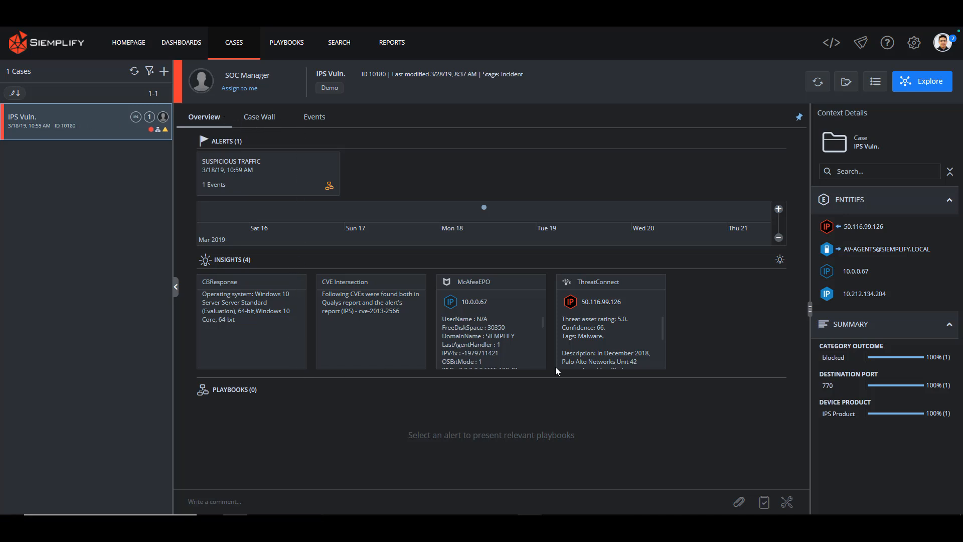
mouse_move(233, 192)
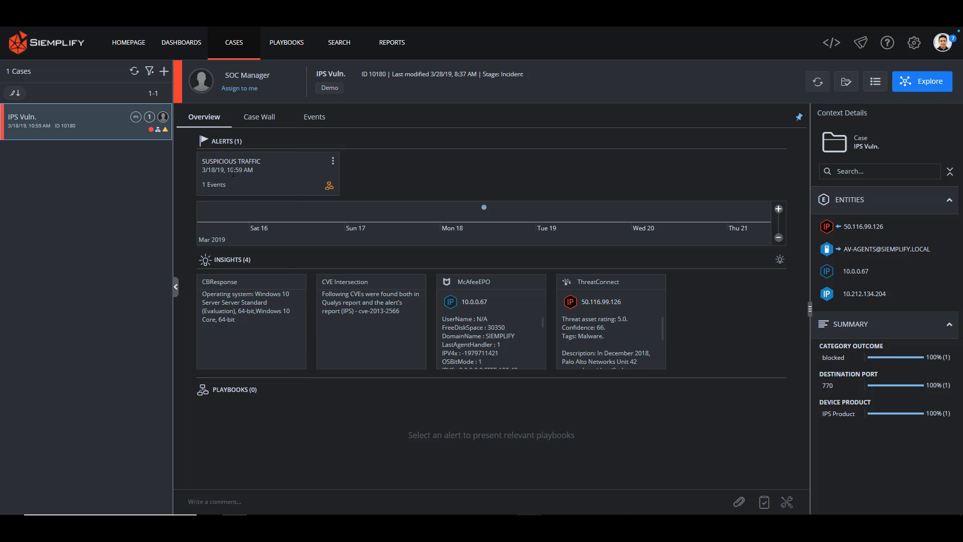
Step: Select the Suspicious Traffic alert to reveal its entities and Suspicious IP (IPS Alert) playbook
click(265, 173)
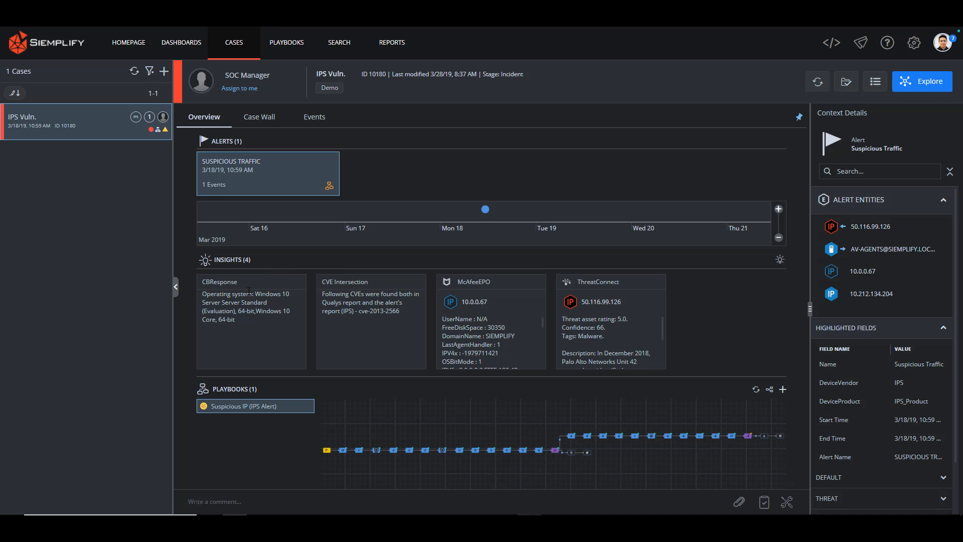
mouse_move(233, 291)
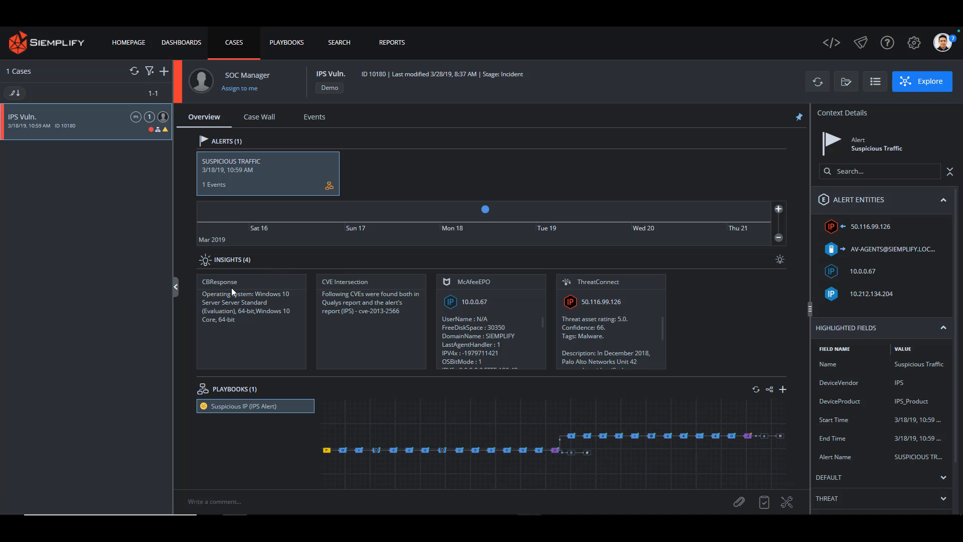
mouse_move(467, 295)
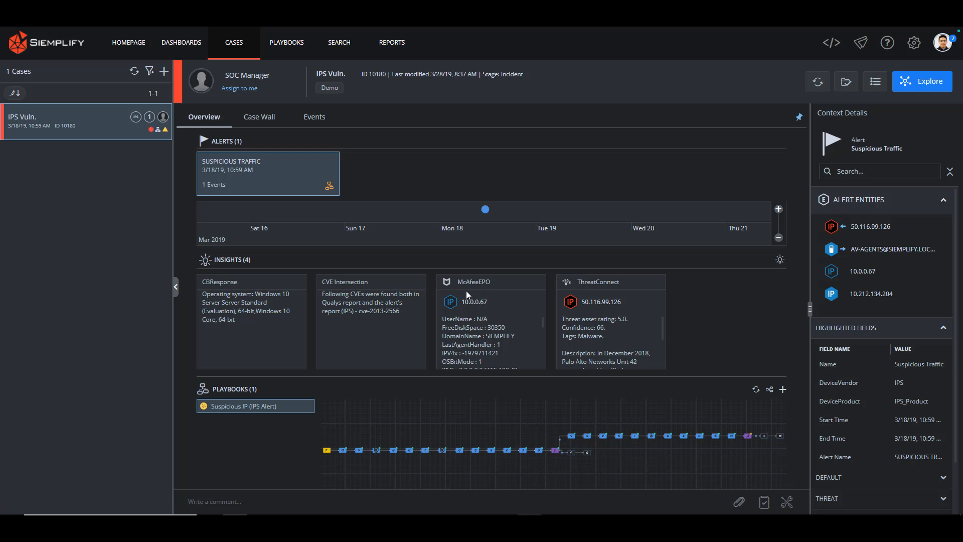
mouse_move(495, 286)
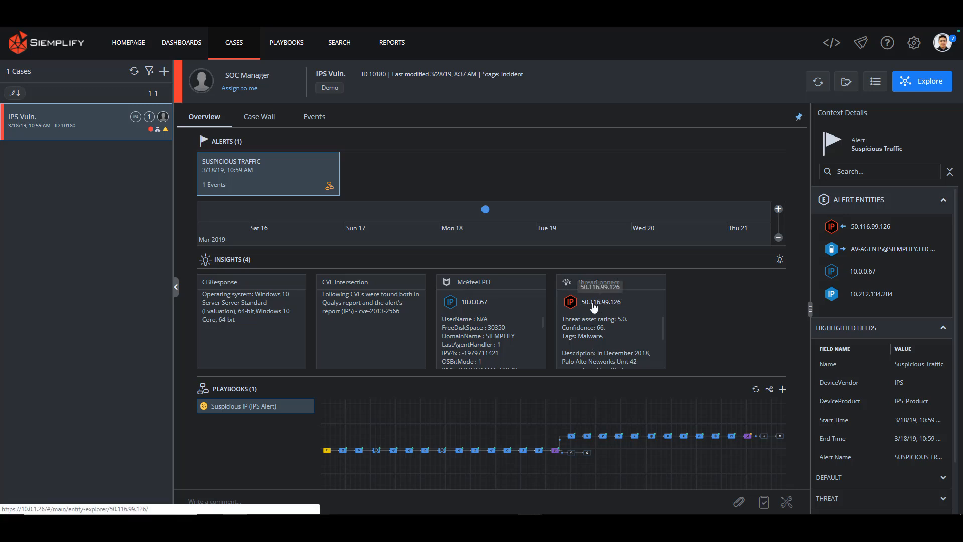
mouse_move(310, 293)
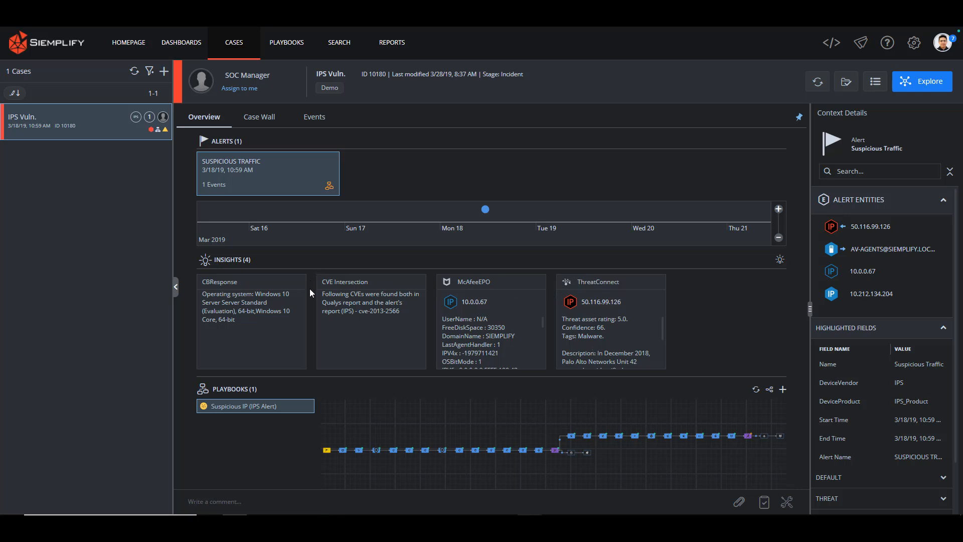
mouse_move(345, 243)
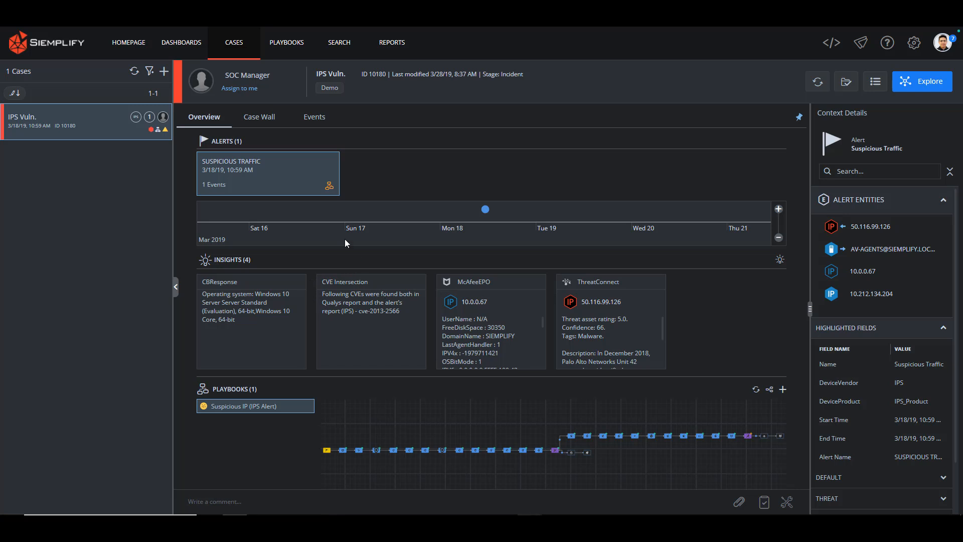
mouse_move(314, 117)
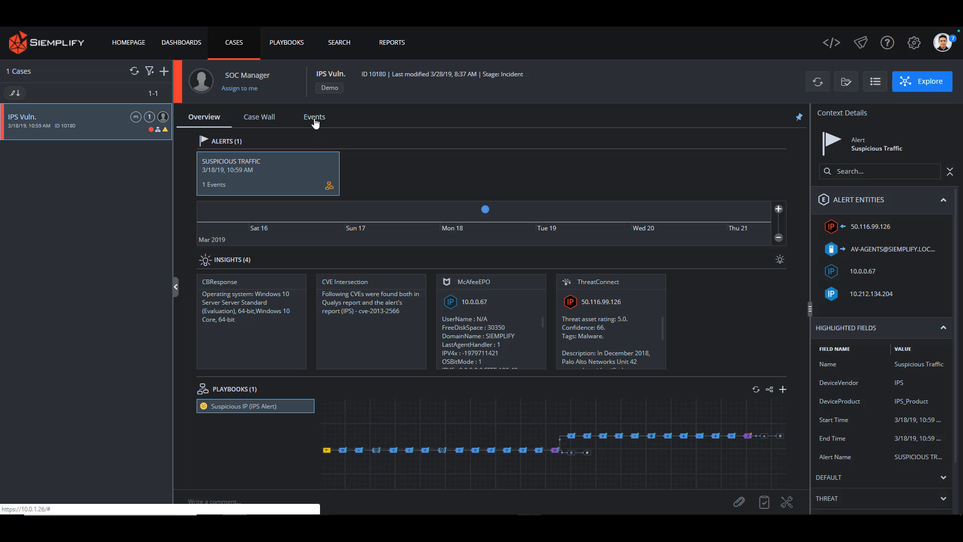
Step: View the blocked Suspicious IP event with Application, System and Default fields expanded
click(314, 117)
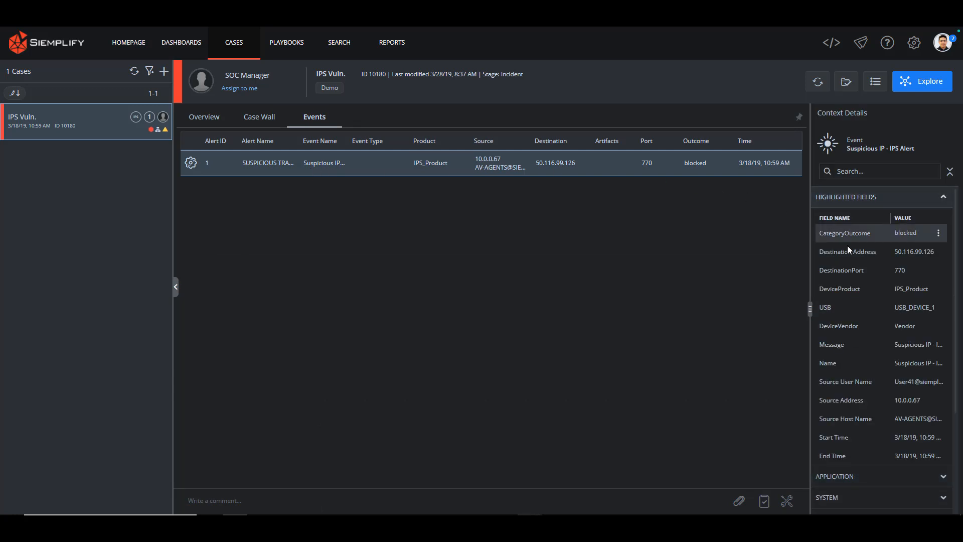
scroll(down, 3)
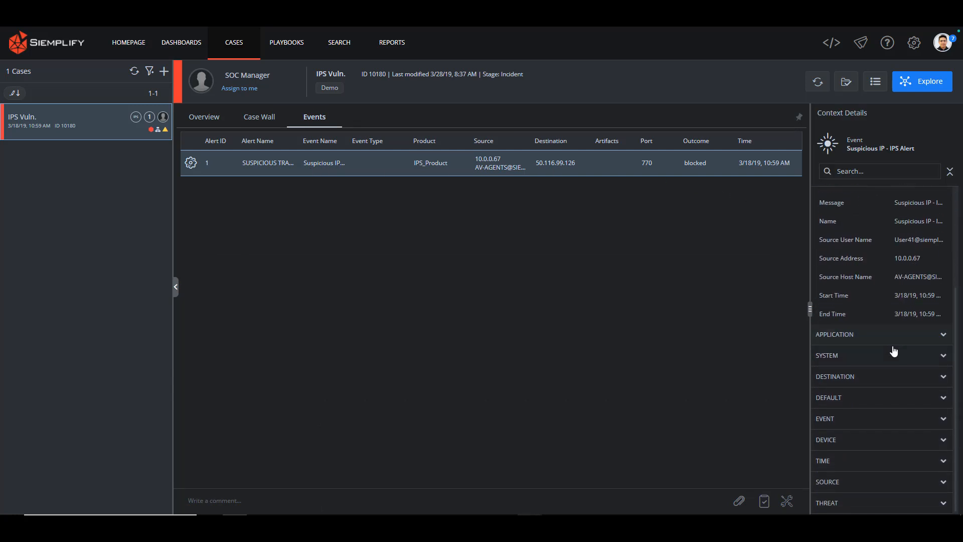
click(881, 334)
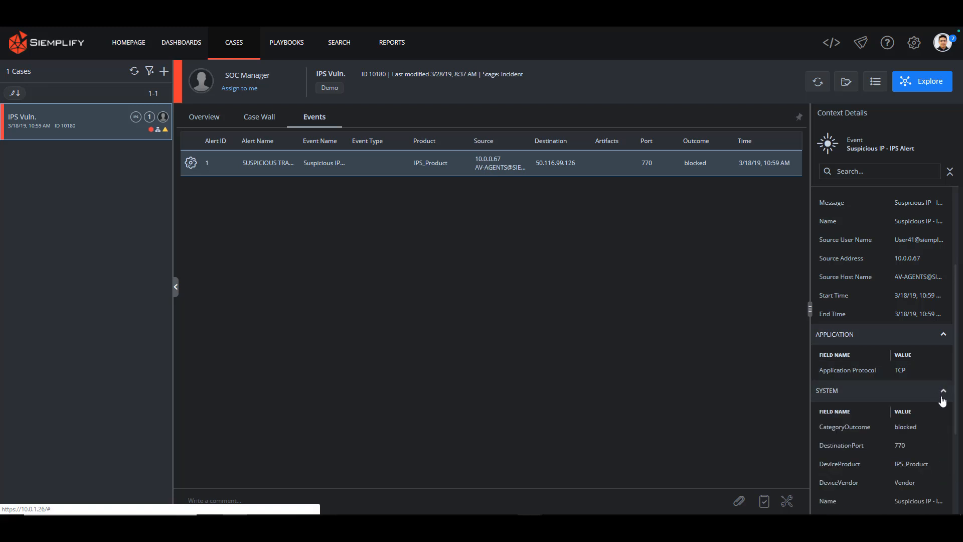
scroll(down, 3)
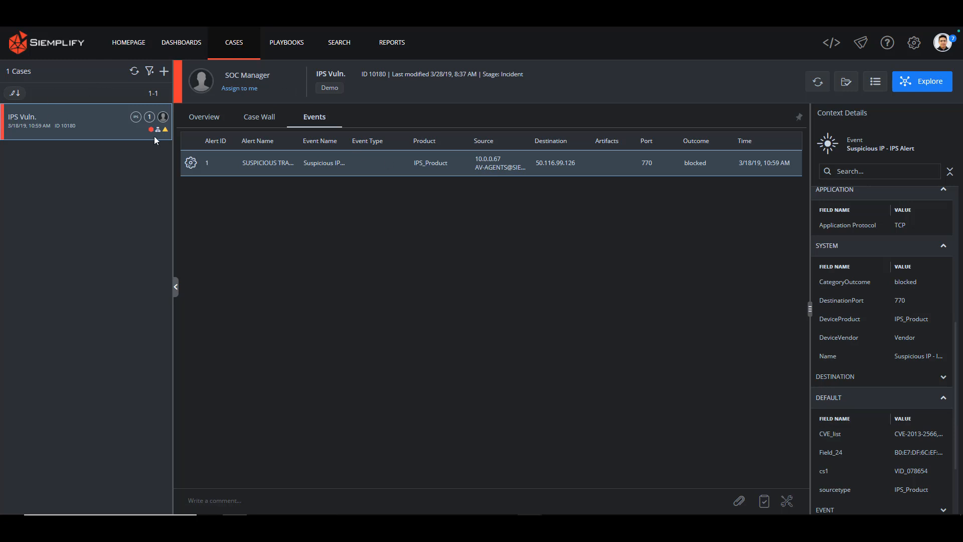
Step: Review the overview's CVE Intersection insight naming cve-2013-2566 and the playbook diagram
click(203, 117)
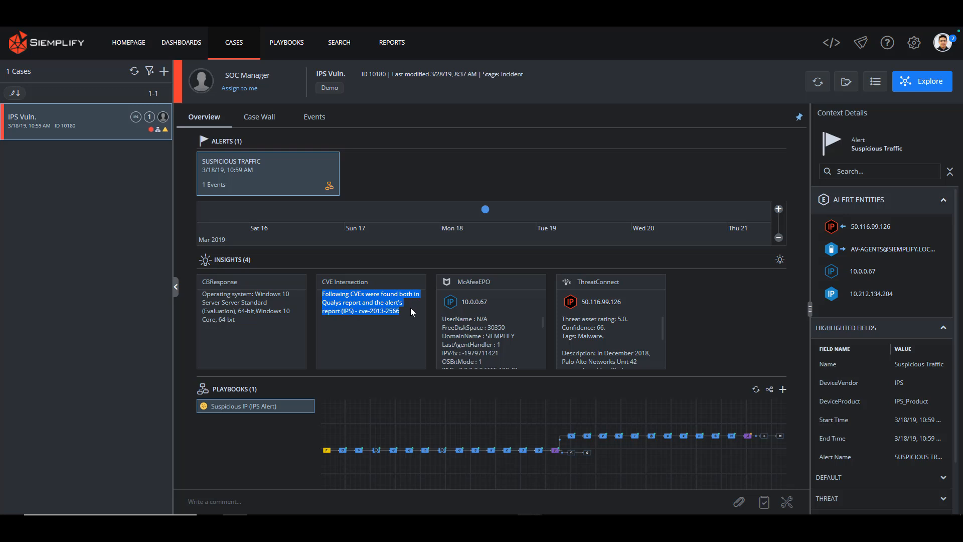
mouse_move(399, 324)
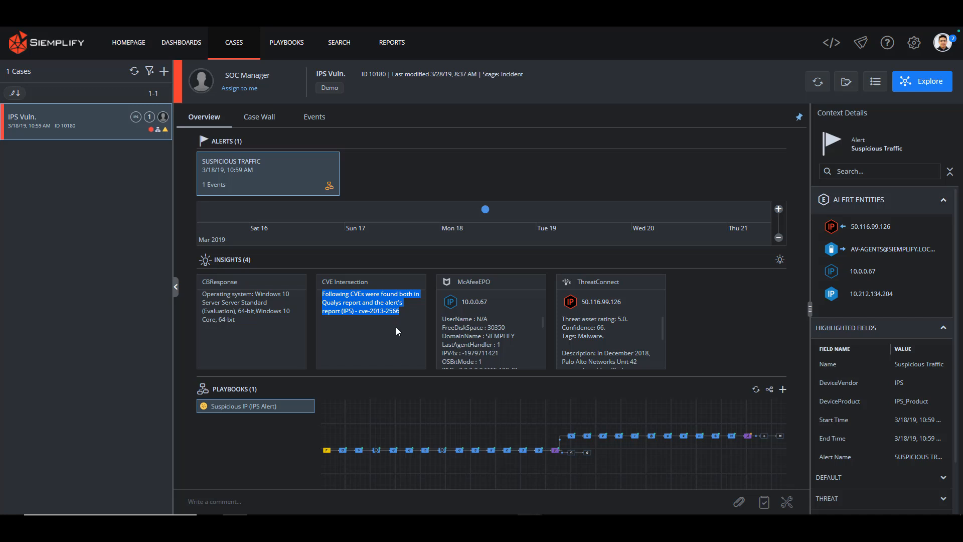
click(397, 330)
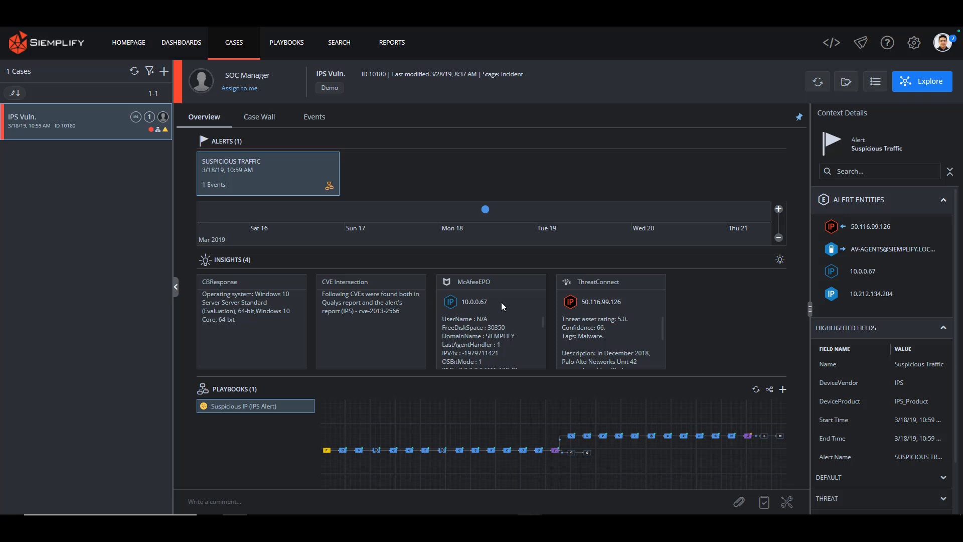
mouse_move(863, 271)
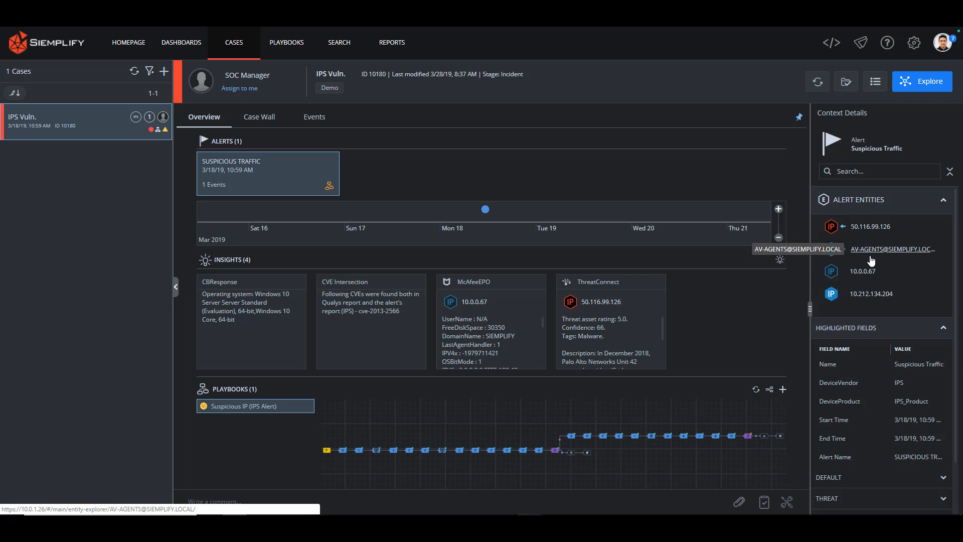
mouse_move(731, 300)
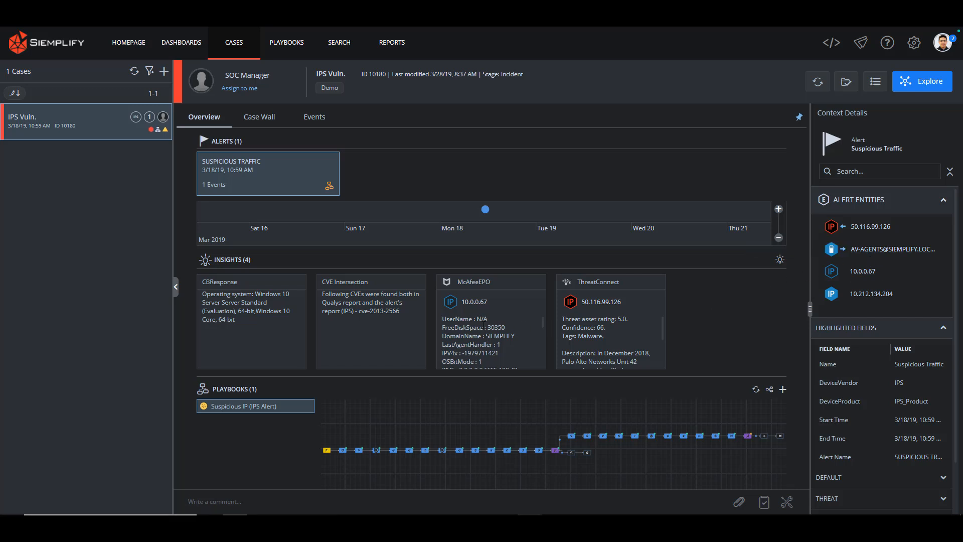
mouse_move(627, 444)
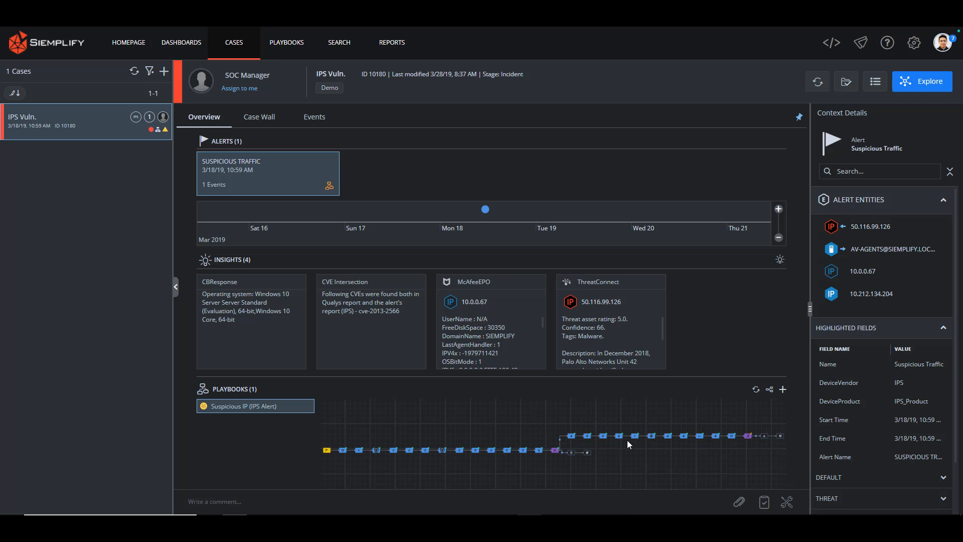
mouse_move(748, 460)
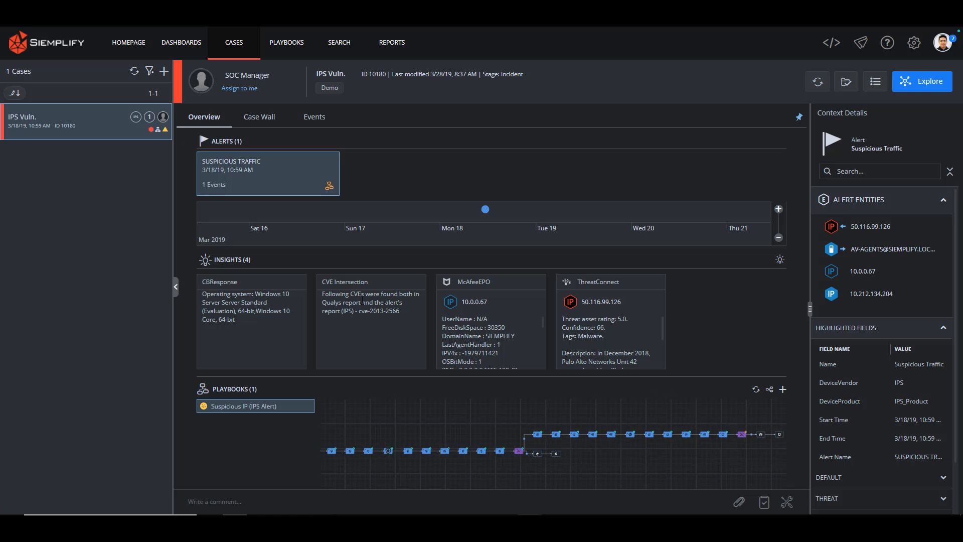
double_click(330, 282)
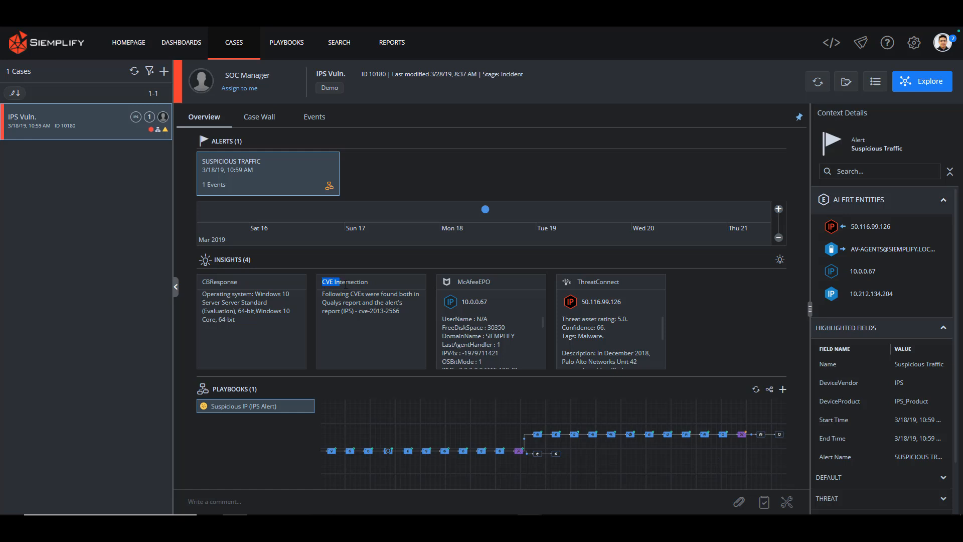